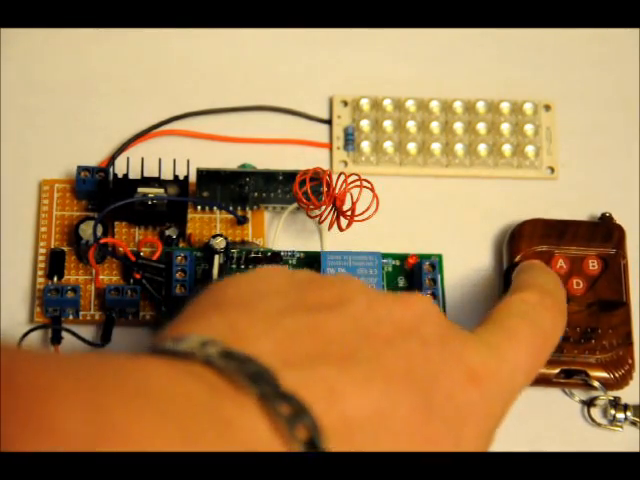
pyautogui.click(570, 270)
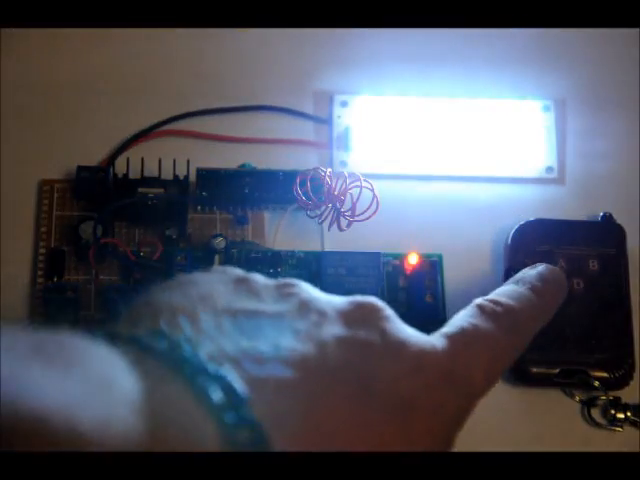